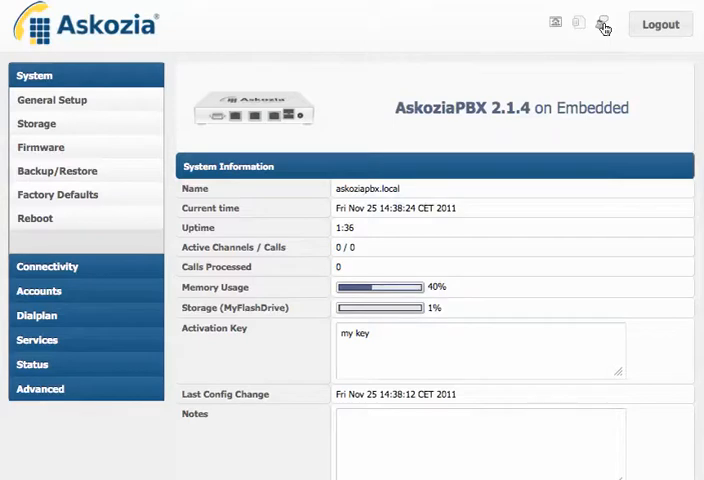
# Reach the support page describing the three-step submission process.
pyautogui.click(604, 24)
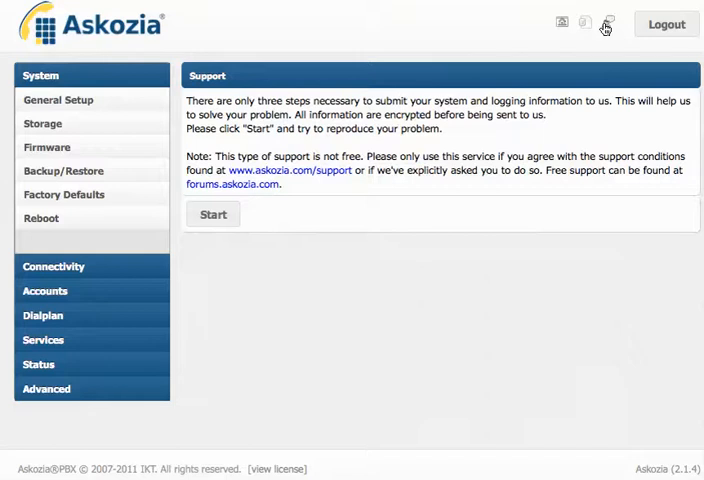
pyautogui.moveTo(232, 250)
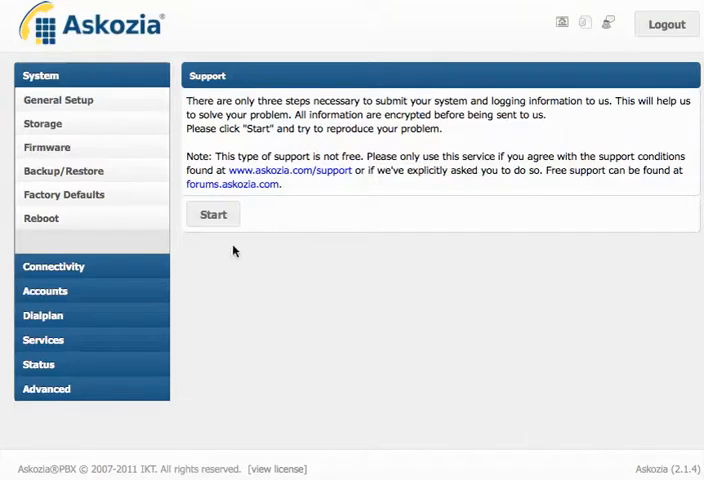
# Start the support recording so support mode becomes enabled.
pyautogui.click(212, 214)
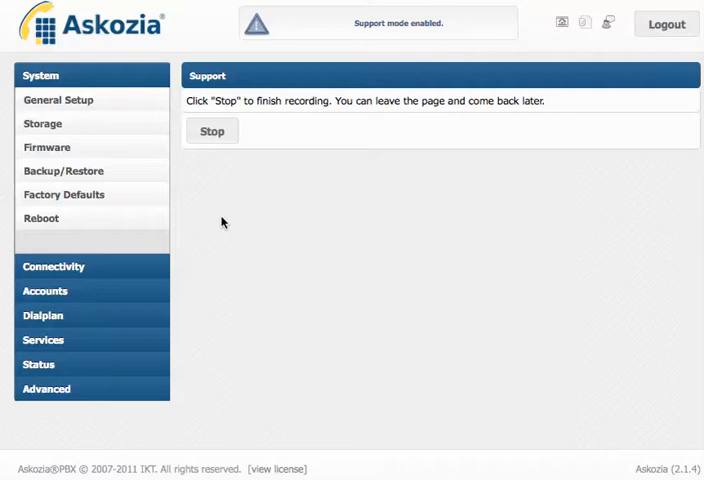
pyautogui.moveTo(194, 172)
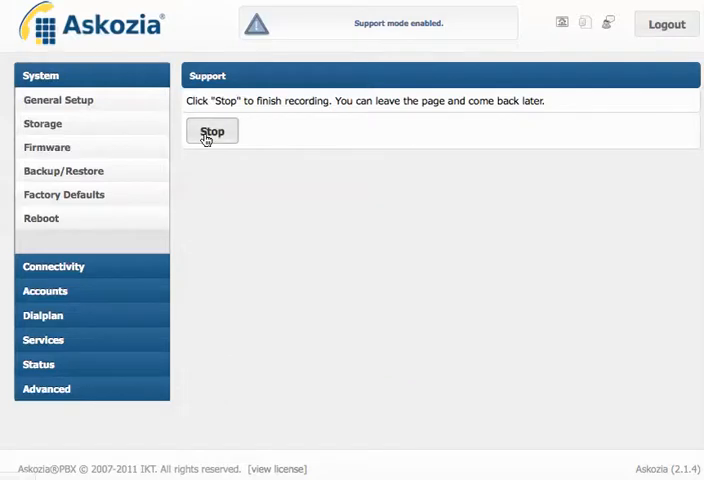
# Stop the recording and look over the generated report with system and filesystem details.
pyautogui.click(212, 132)
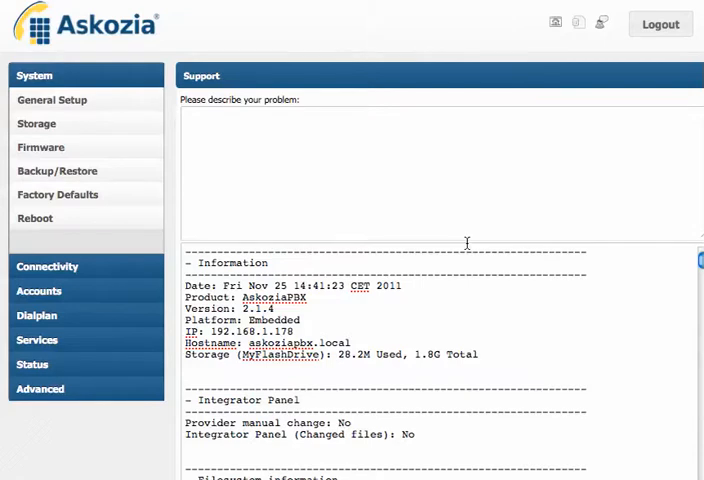
pyautogui.scroll(-3)
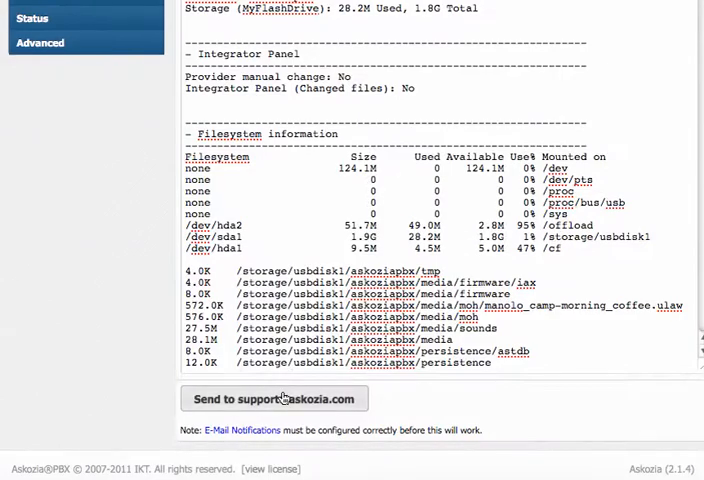
pyautogui.scroll(3)
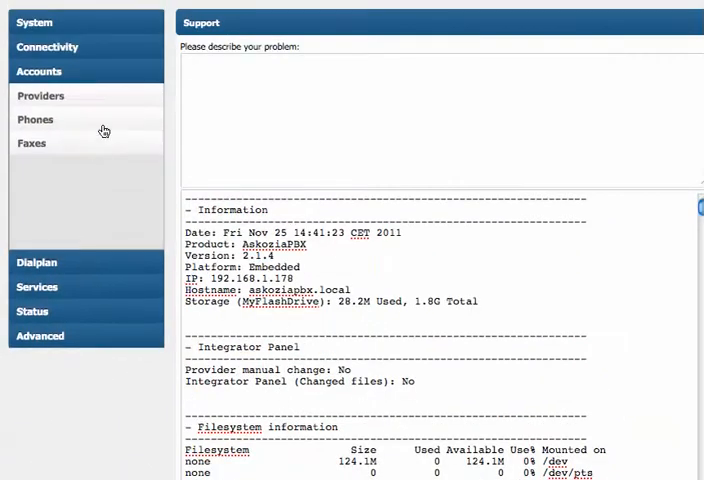
pyautogui.moveTo(64, 122)
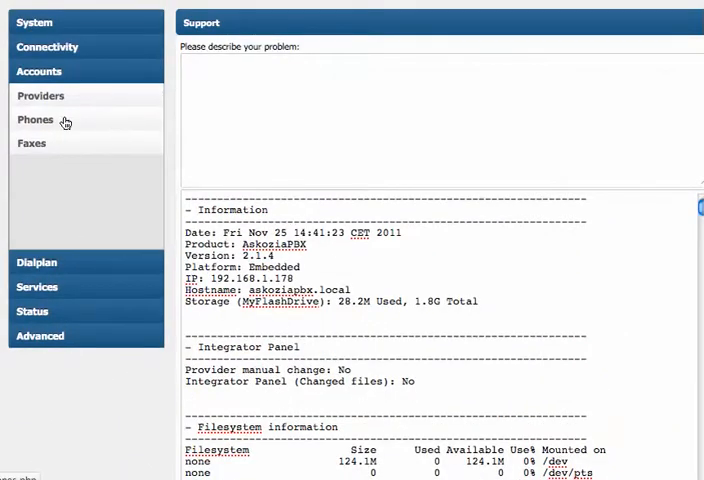
# List the phone accounts and edit extension 101, Sebastian's Phone.
pyautogui.click(36, 120)
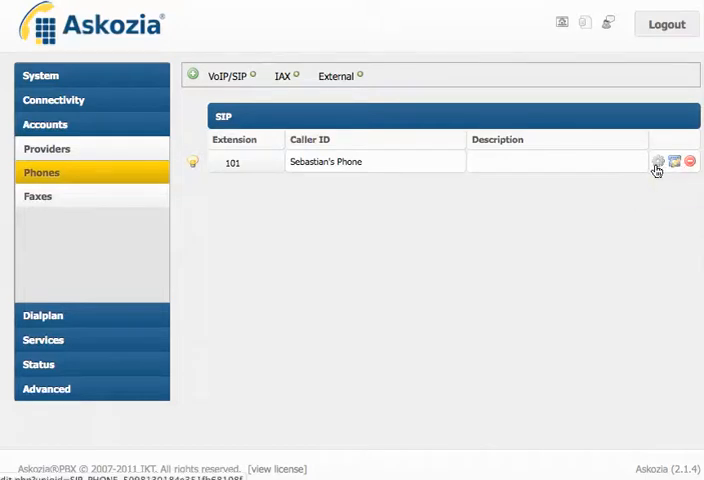
pyautogui.click(658, 160)
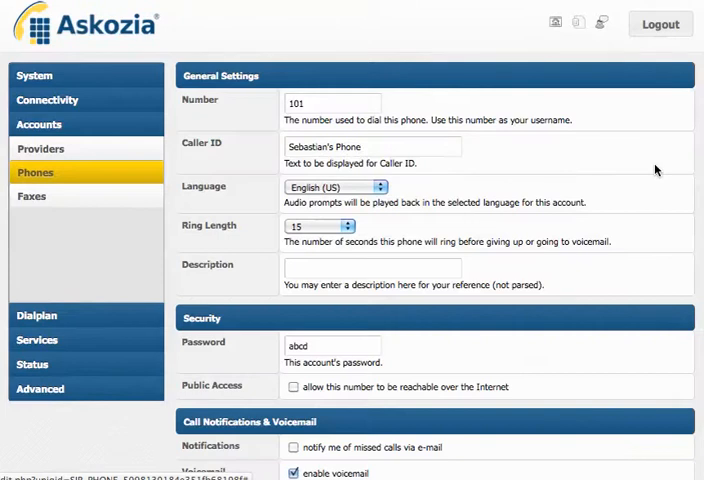
pyautogui.scroll(-3)
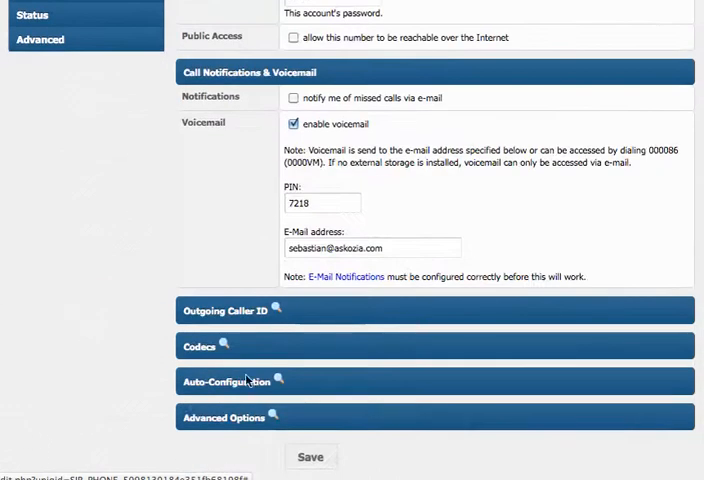
# Set extension 101's auto-configuration manufacturer to Yealink.
pyautogui.click(228, 380)
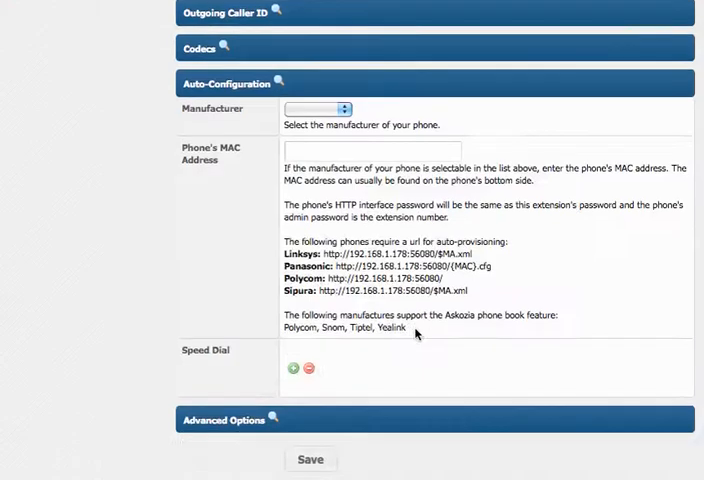
pyautogui.click(344, 108)
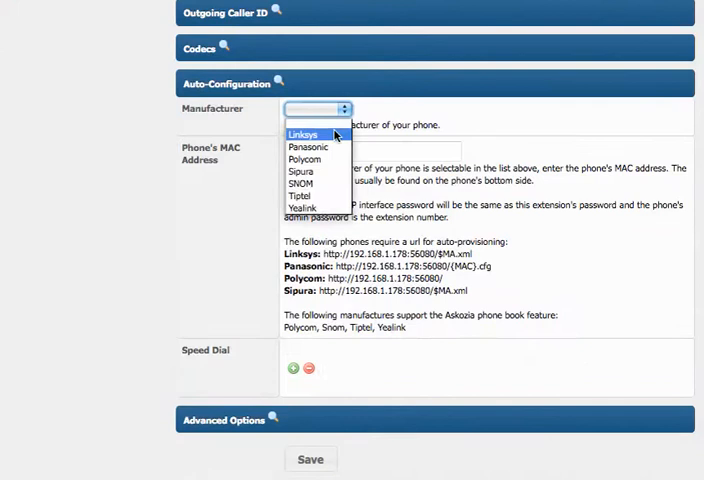
pyautogui.moveTo(300, 184)
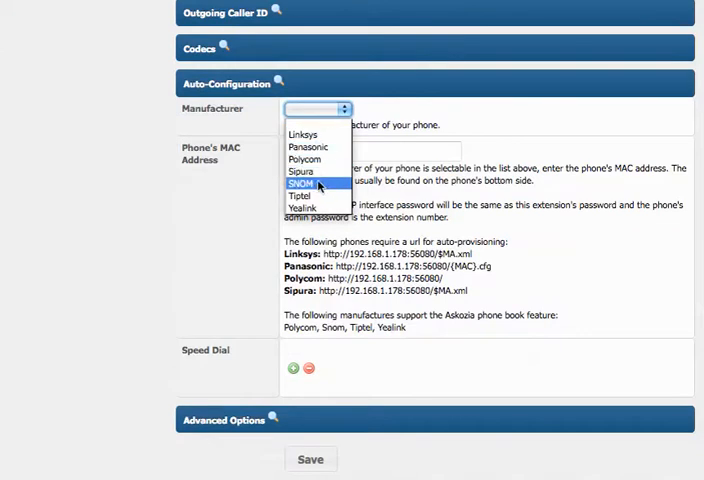
pyautogui.click(308, 208)
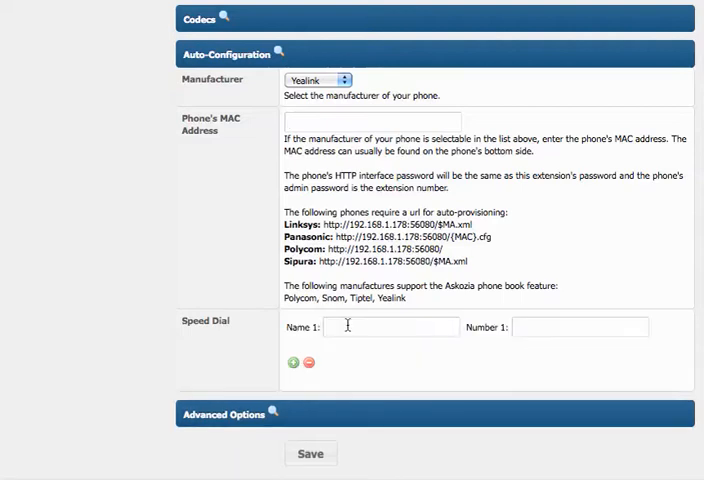
# Add speed dial 'Grant' to 289033 and a second empty speed-dial row.
pyautogui.write('Grant')
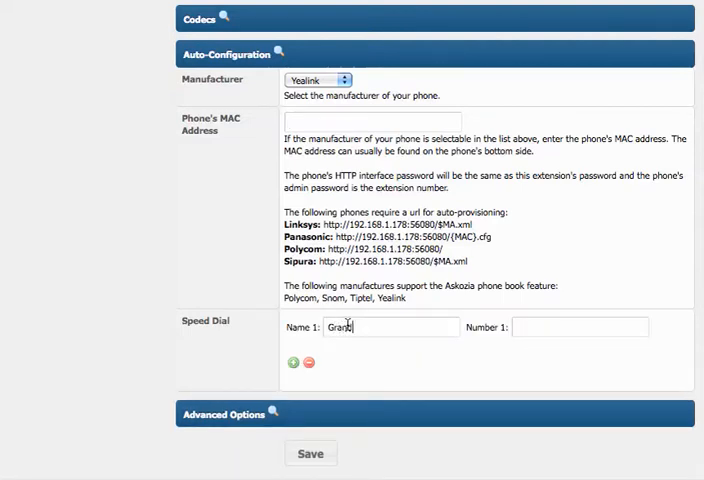
pyautogui.write('289')
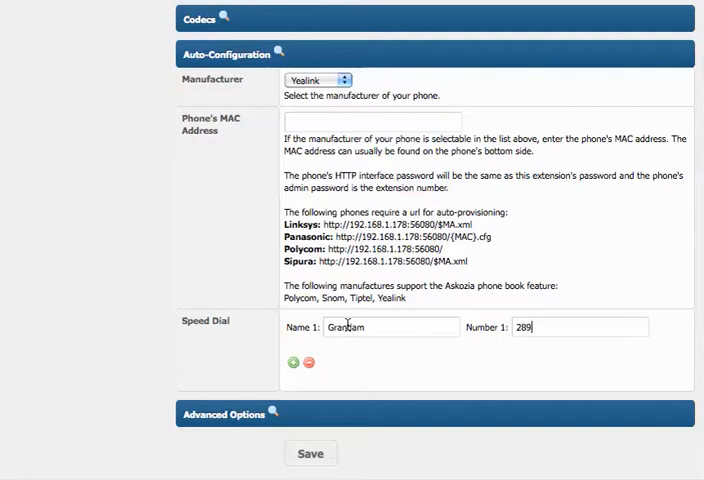
pyautogui.write('033')
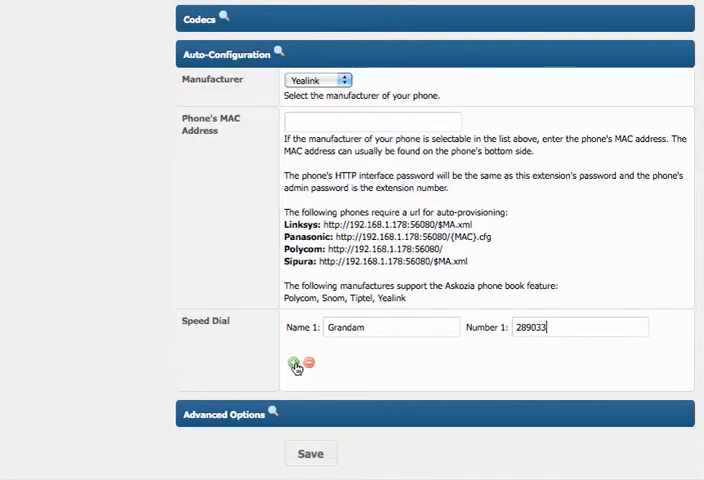
pyautogui.click(292, 362)
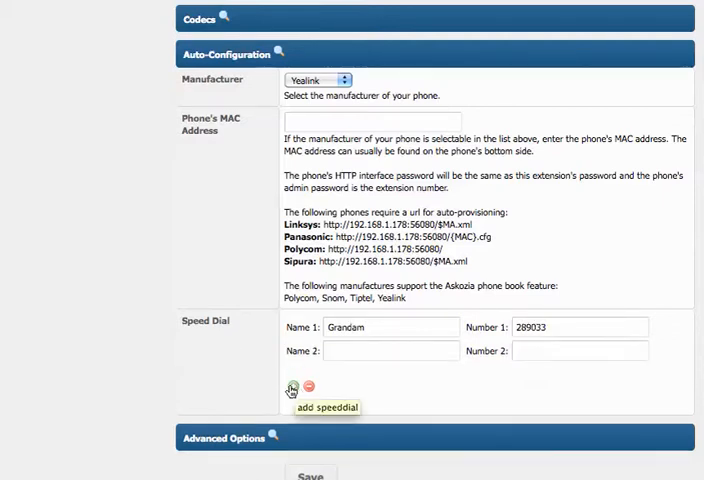
pyautogui.scroll(-3)
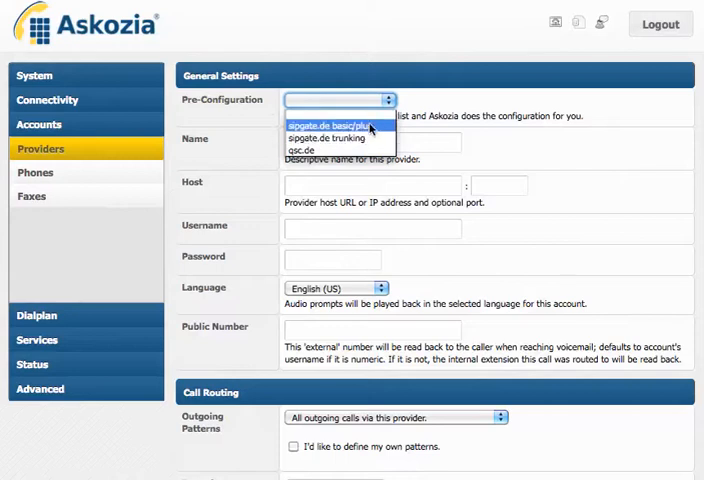
# Pre-configure the new provider as sipgate.de basic/plus, filling its name and host.
pyautogui.click(340, 124)
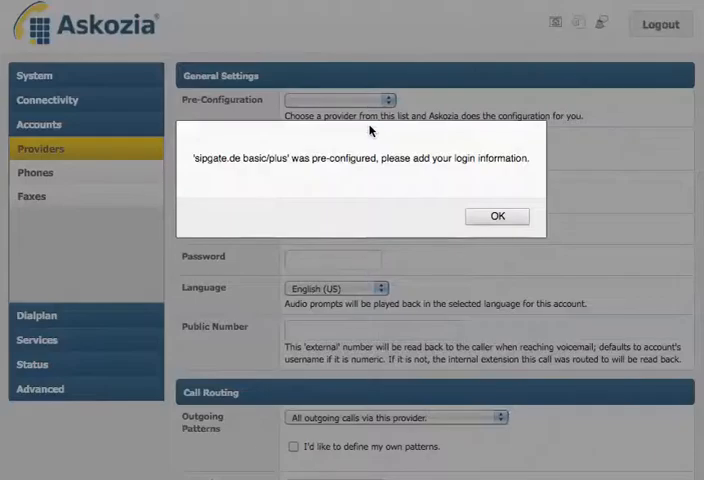
pyautogui.click(496, 216)
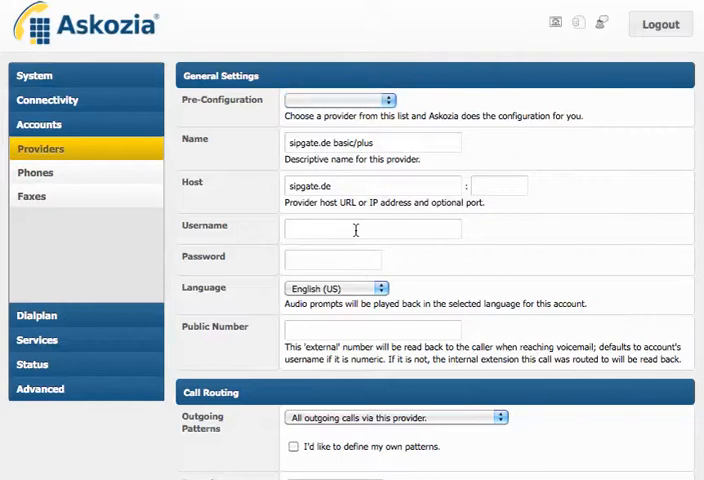
pyautogui.scroll(-3)
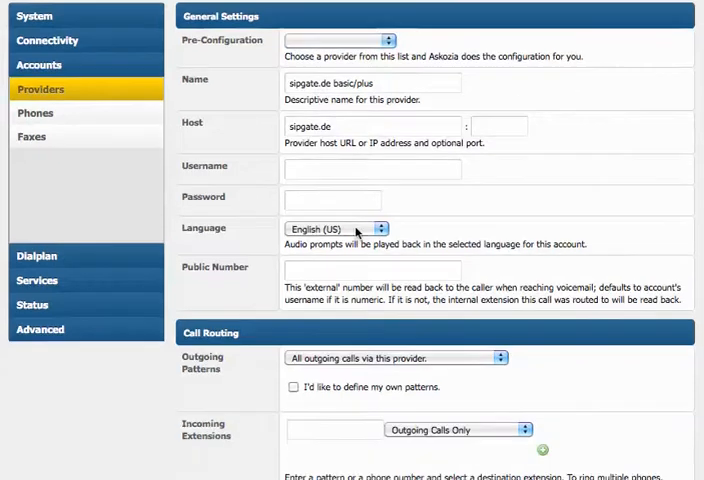
pyautogui.scroll(-3)
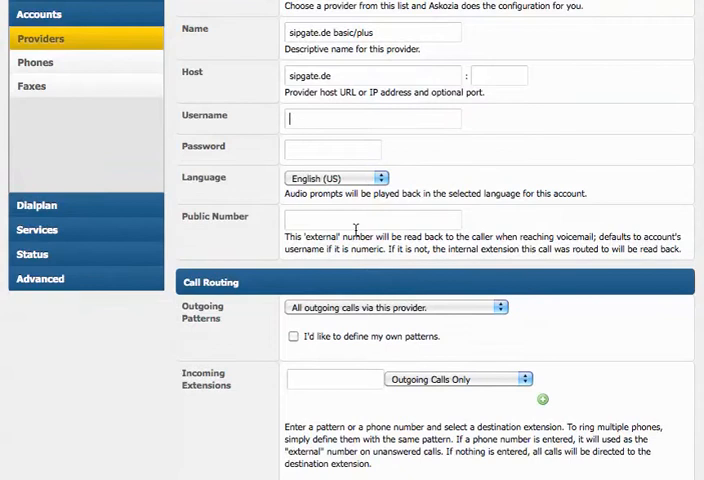
pyautogui.scroll(-3)
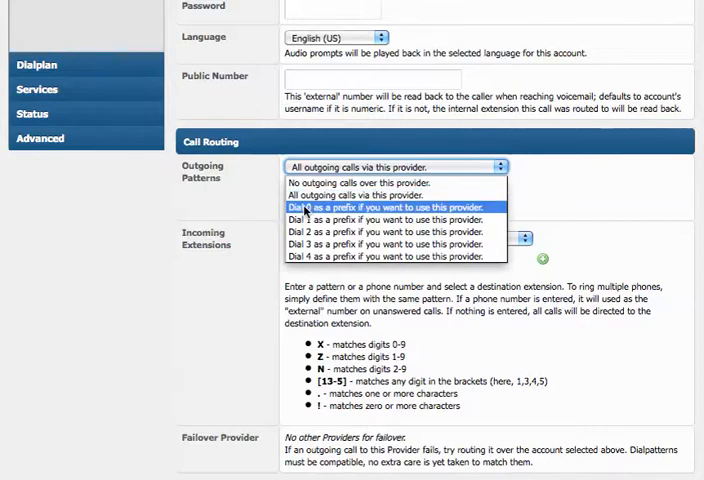
# Require dial prefix 0 for outgoing calls on the sipgate.de basicplus provider.
pyautogui.click(390, 206)
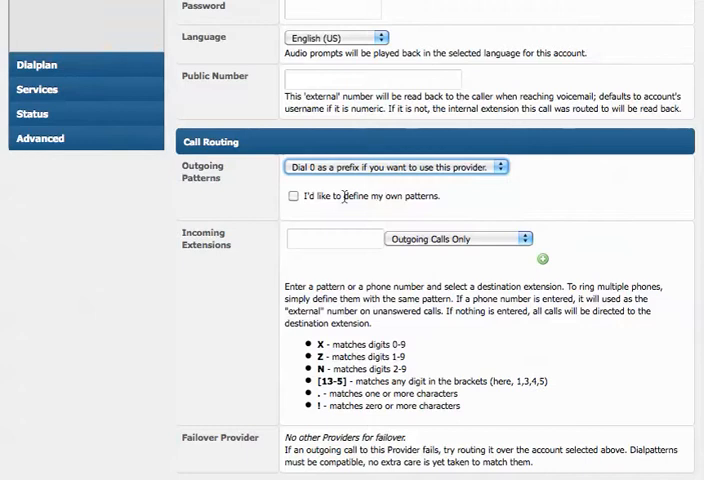
pyautogui.click(294, 196)
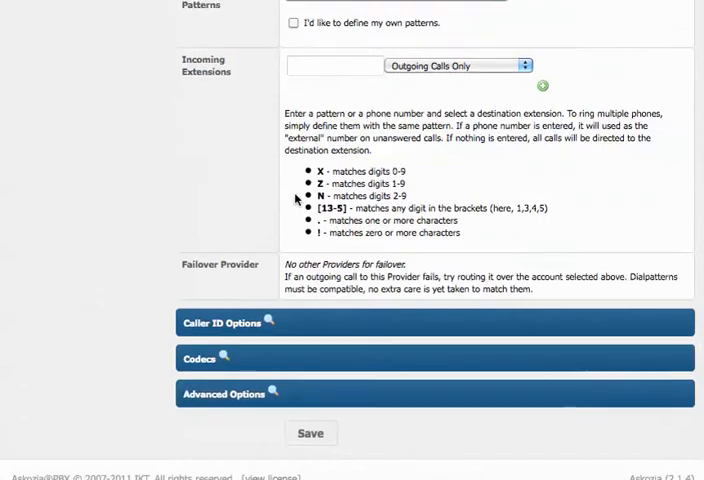
pyautogui.scroll(3)
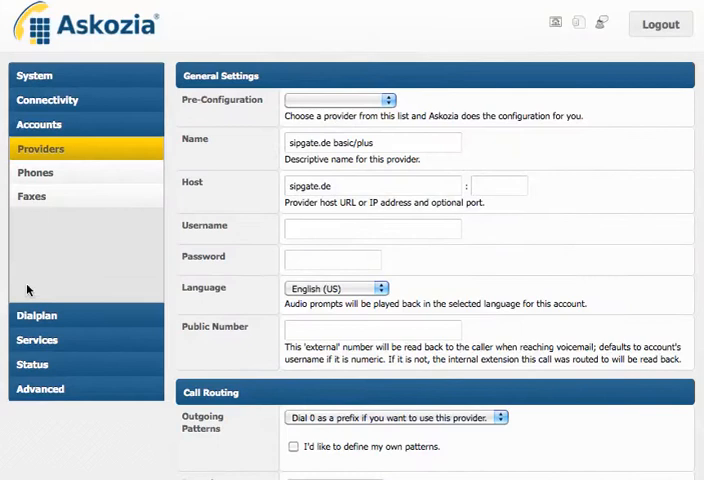
# Set the Night Switch to automated with a Monday–Friday nighttime starting 17:00.
pyautogui.click(38, 316)
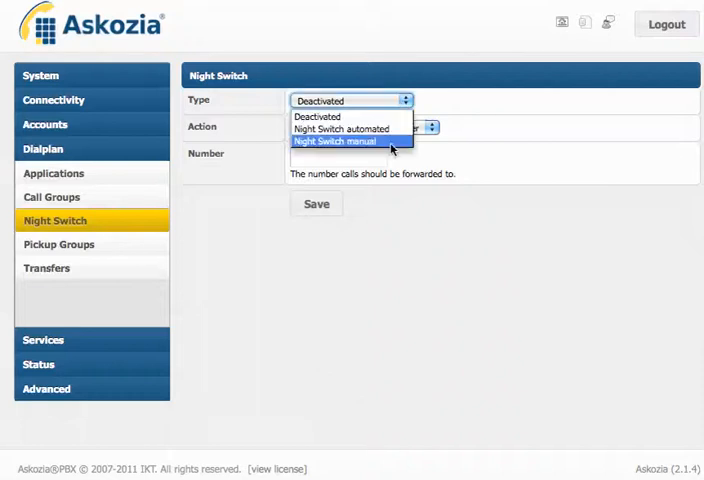
pyautogui.moveTo(390, 130)
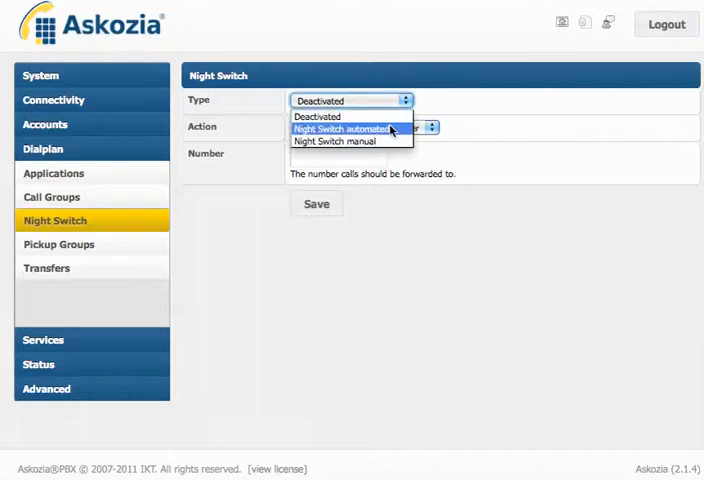
pyautogui.click(348, 128)
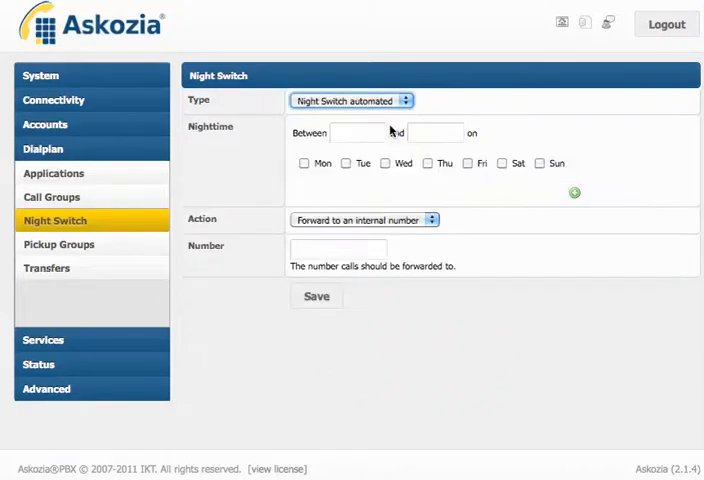
pyautogui.click(304, 164)
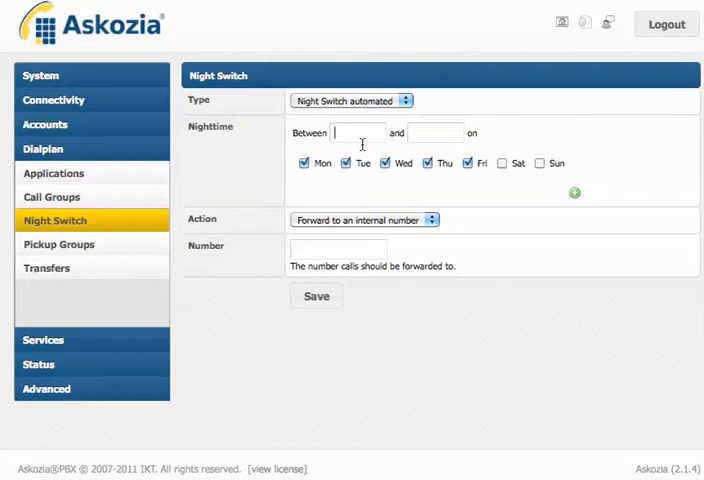
pyautogui.write('17:')
pyautogui.click(436, 132)
pyautogui.write('8:')
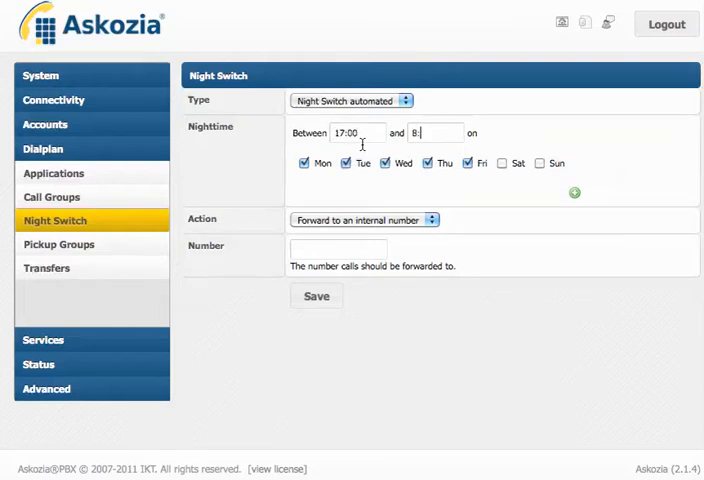
pyautogui.write('00')
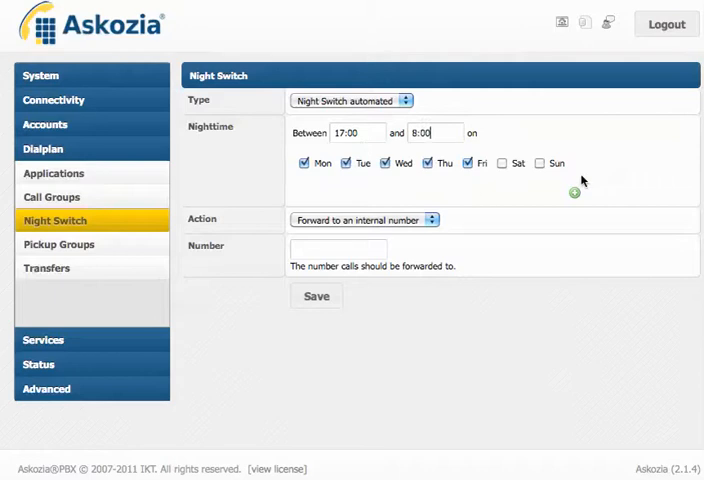
# Add a 00:00–24:00 Saturday/Sunday nighttime period, keeping Forward to an internal number.
pyautogui.click(574, 192)
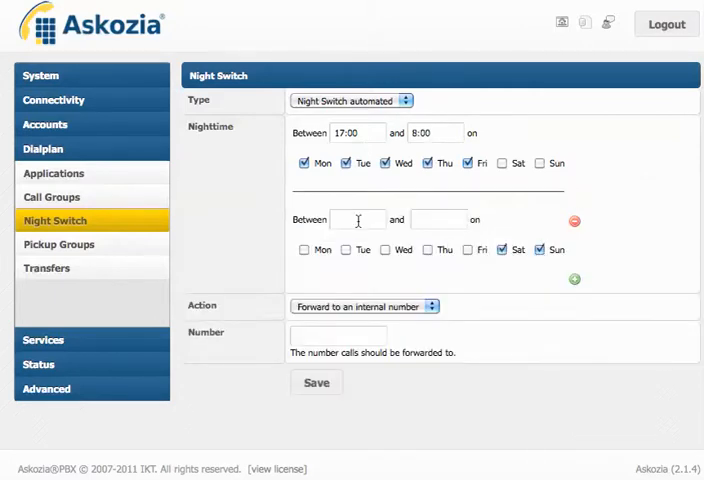
pyautogui.write('0')
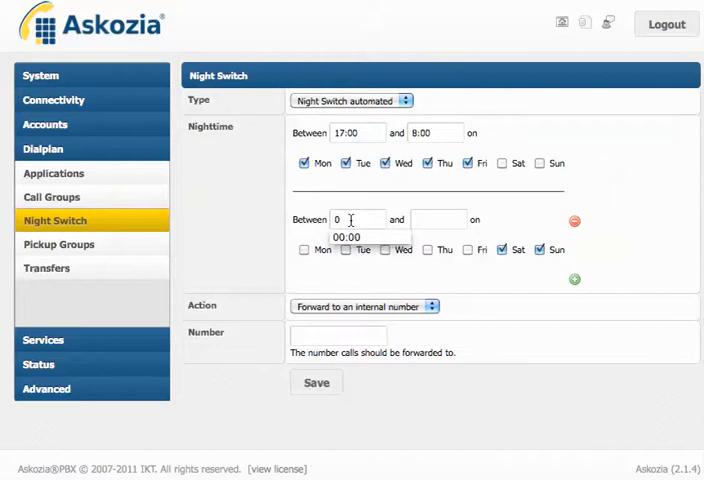
pyautogui.write('24:00')
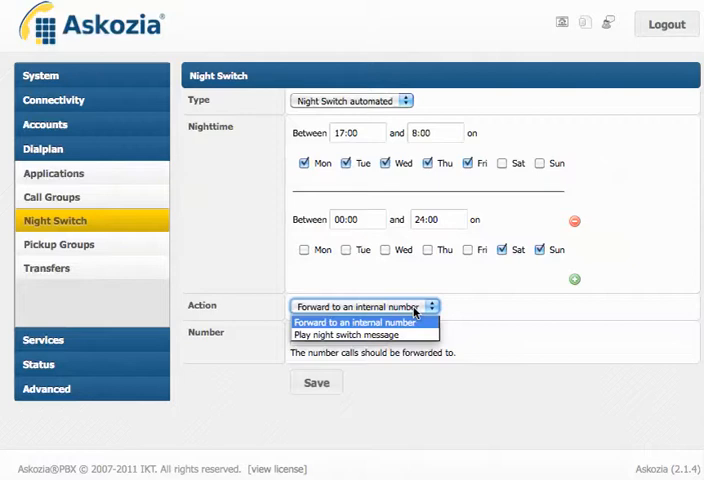
pyautogui.moveTo(364, 336)
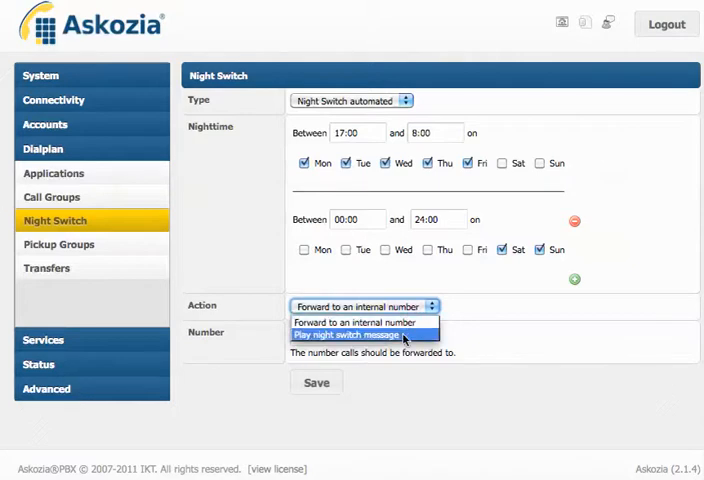
pyautogui.click(356, 322)
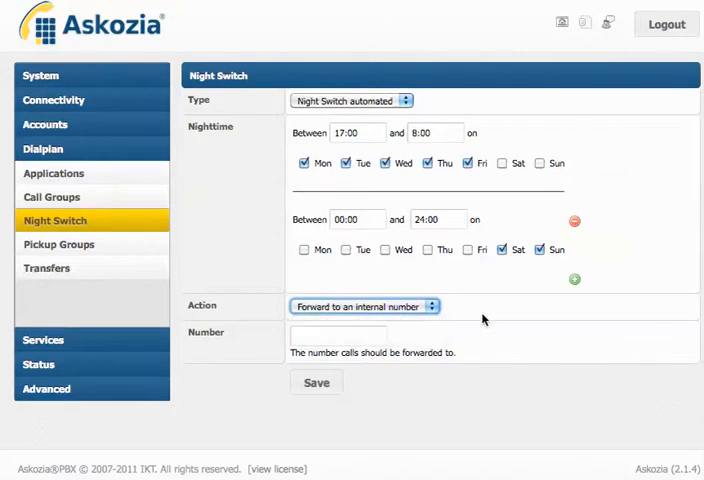
pyautogui.moveTo(408, 116)
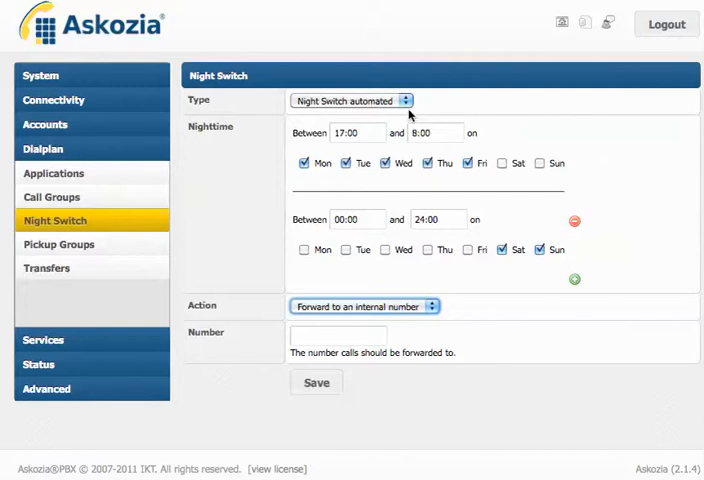
# Switch the Night Switch type to manual, showing 000064448 as the activation number.
pyautogui.click(406, 100)
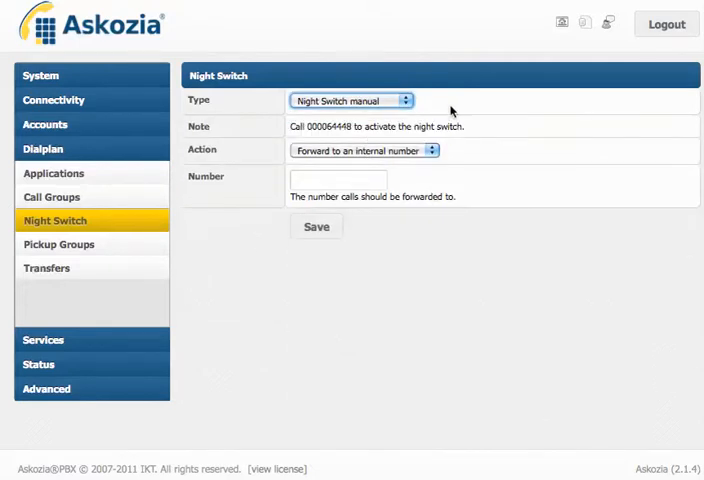
pyautogui.moveTo(336, 136)
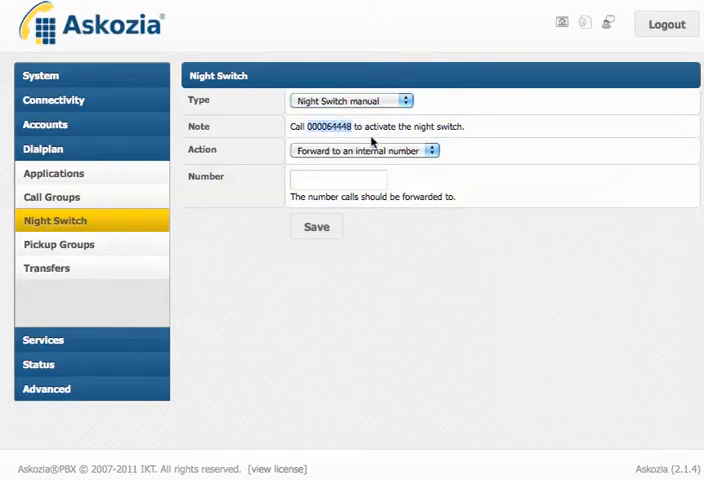
pyautogui.moveTo(544, 32)
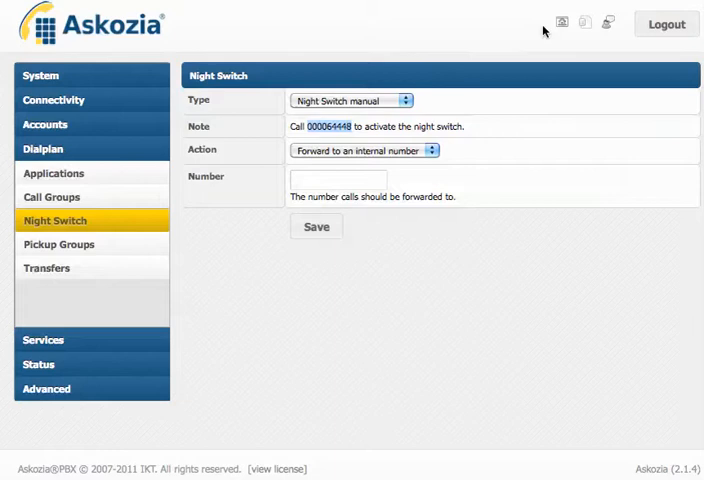
pyautogui.moveTo(542, 8)
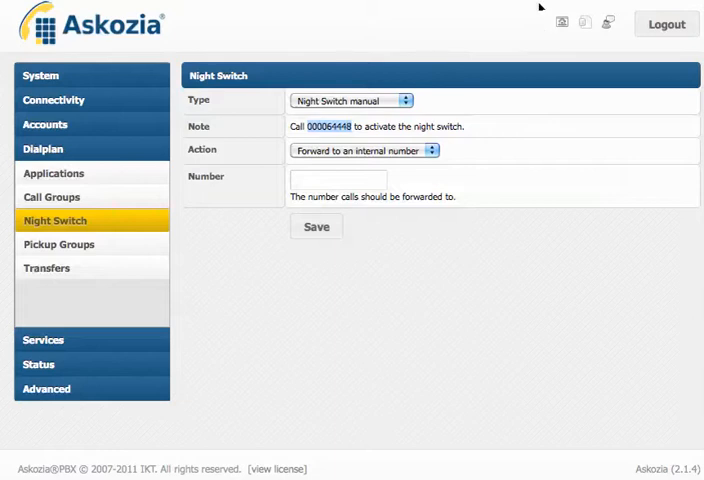
pyautogui.moveTo(88, 292)
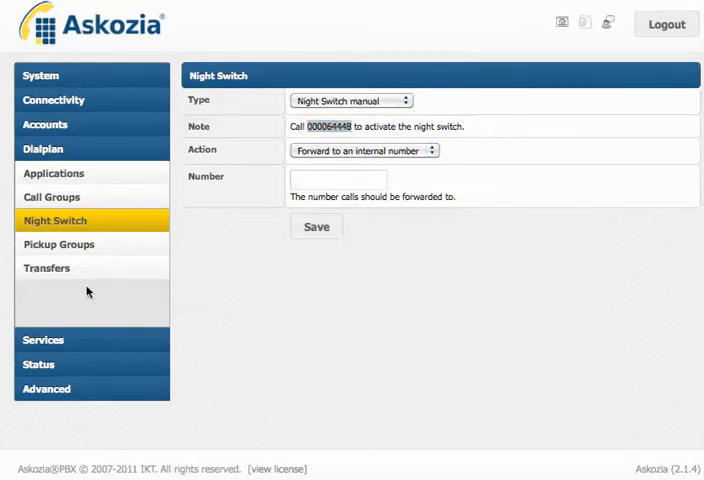
# Start a new Phone Book entry under Services with number 90808098 and name Bob.
pyautogui.click(44, 340)
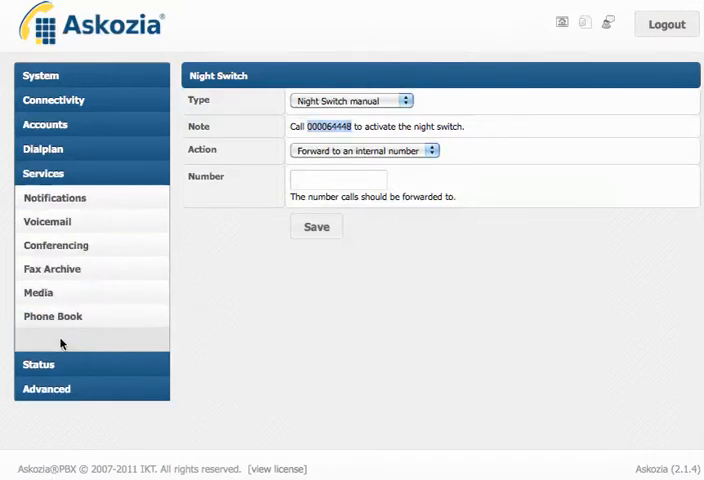
pyautogui.click(52, 316)
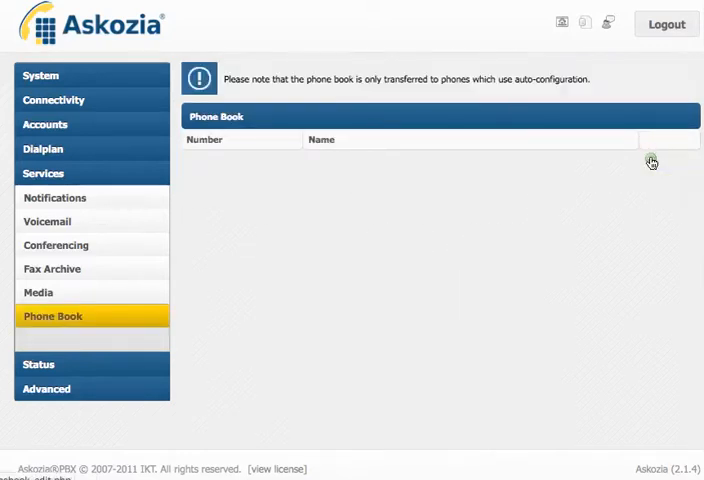
pyautogui.click(652, 162)
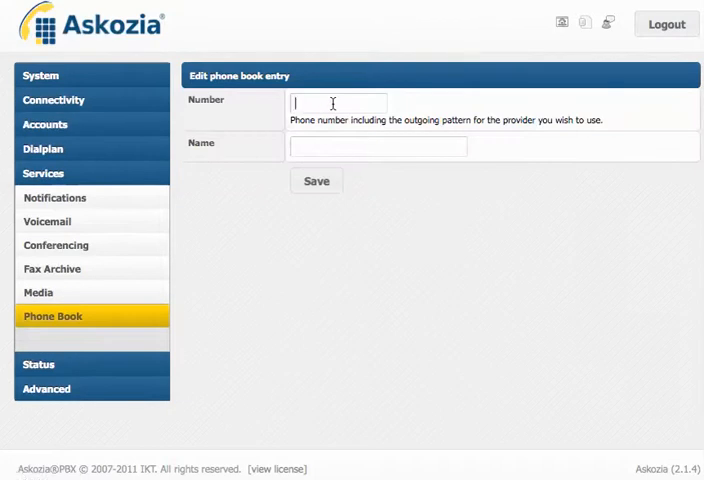
pyautogui.write('90808098')
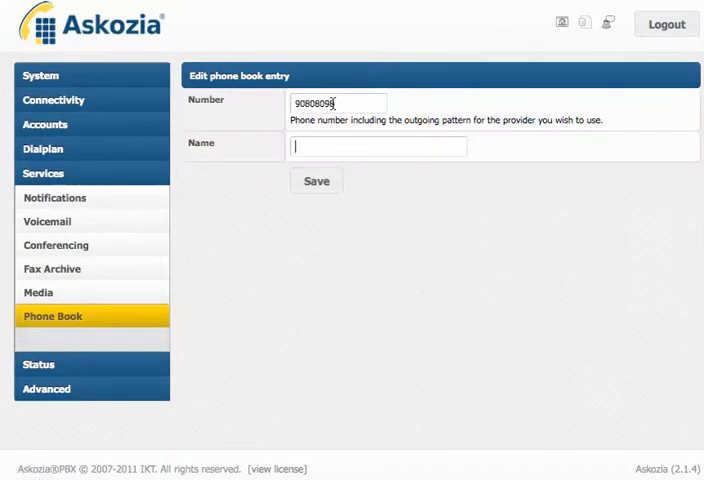
pyautogui.write('Bob')
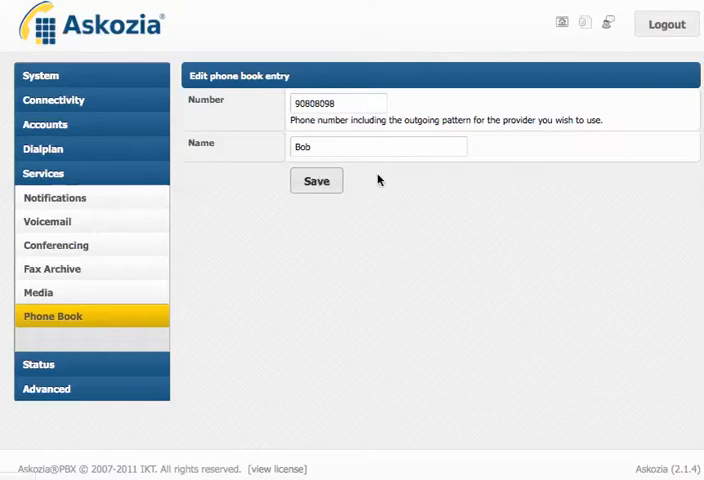
pyautogui.click(316, 180)
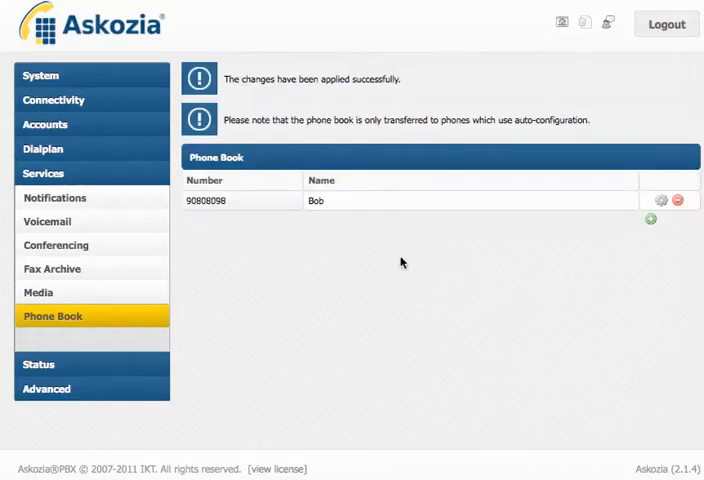
pyautogui.moveTo(206, 360)
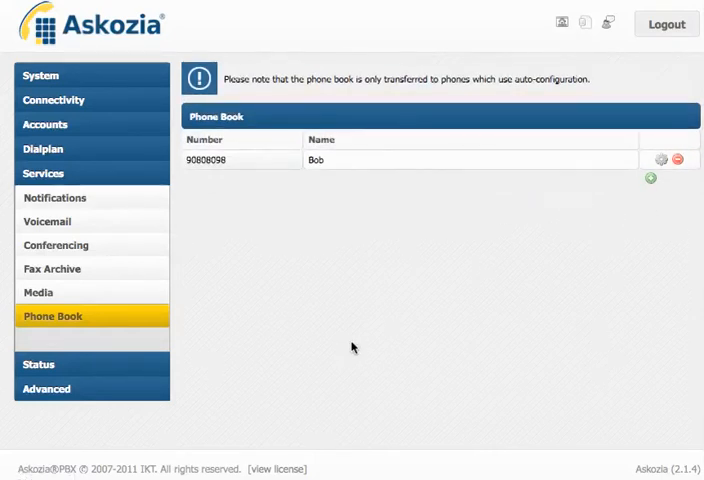
pyautogui.moveTo(562, 146)
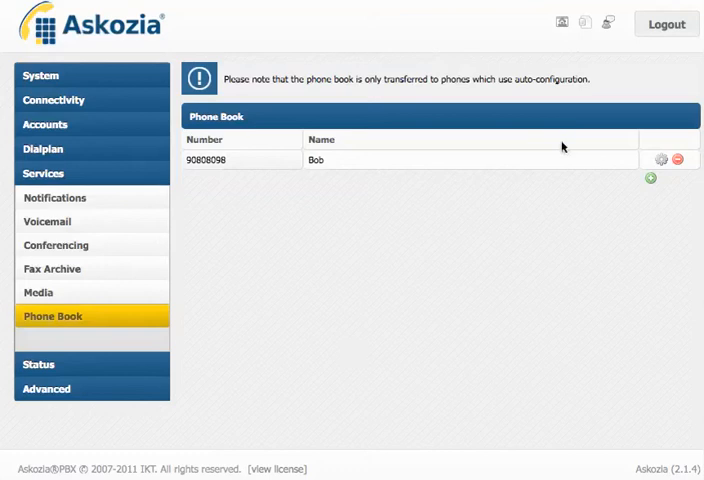